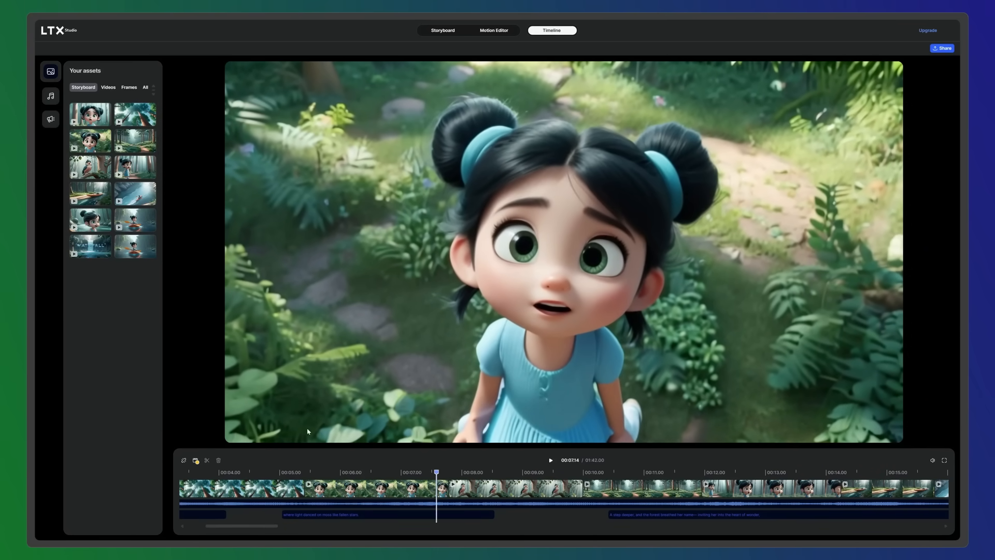
- Generate video from the girl frame and move the playhead to about 00:04
click(447, 30)
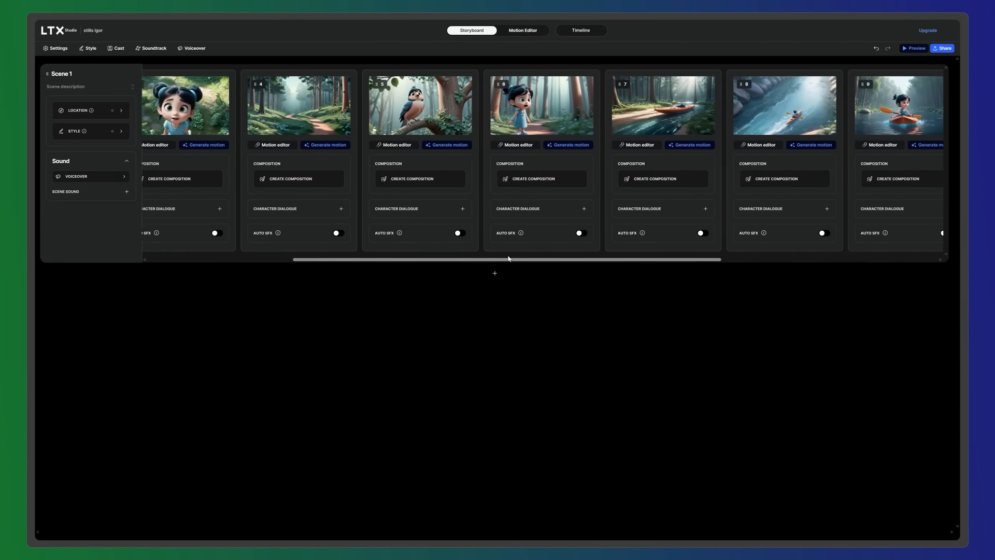
scroll(right, 3)
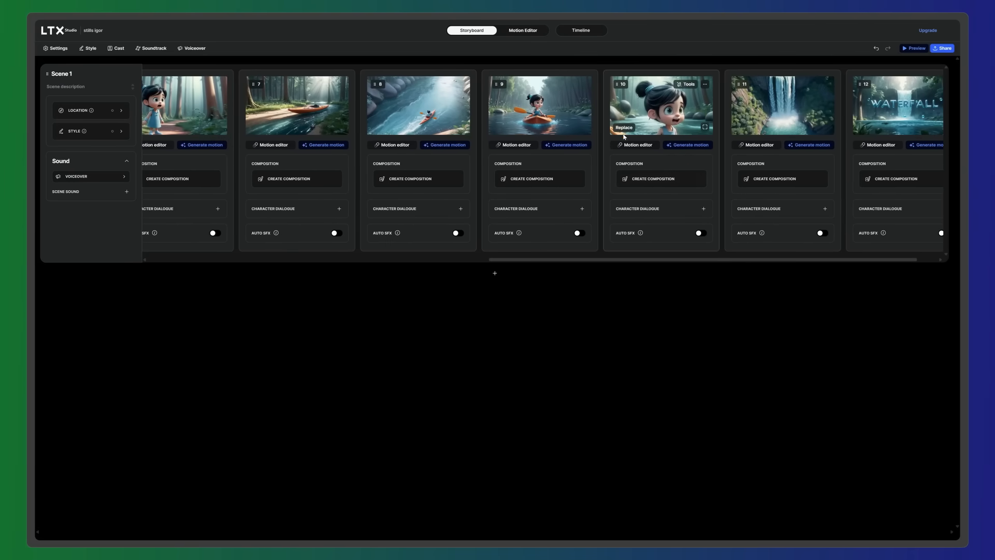
click(523, 30)
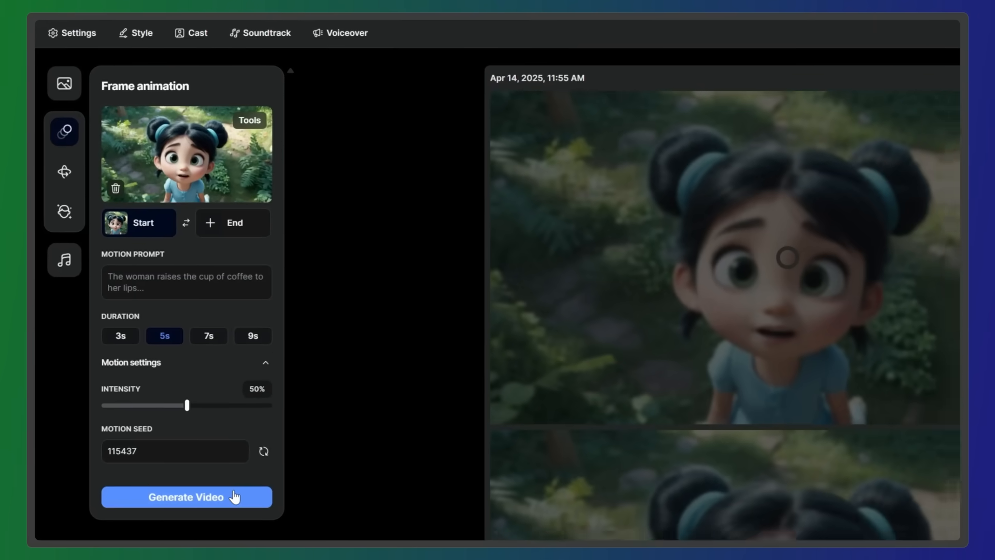
click(186, 497)
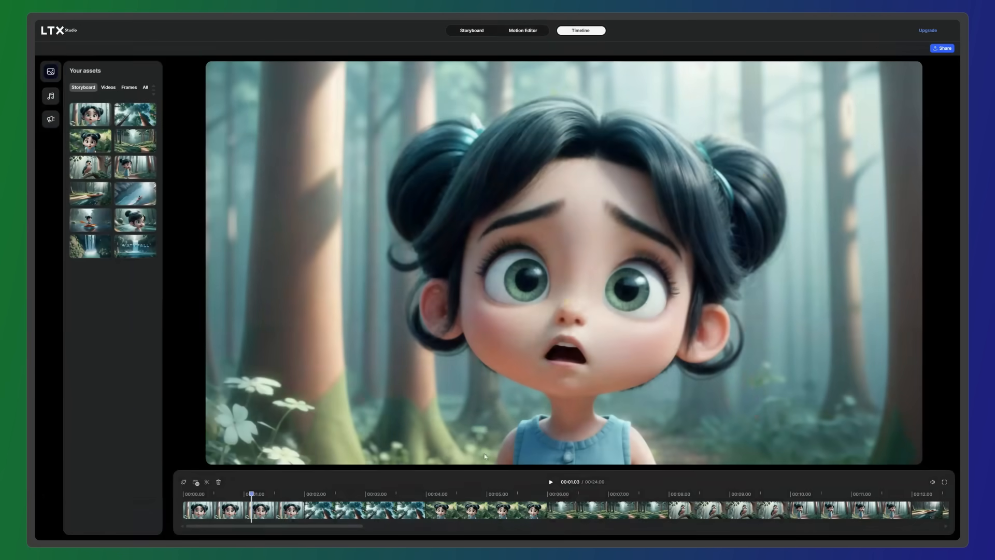
click(550, 481)
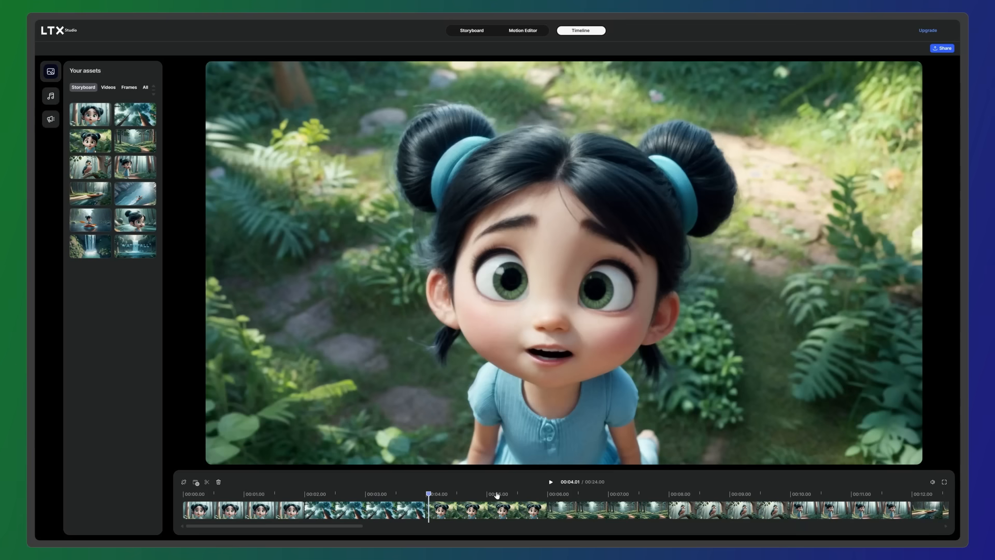
- Generate motion for shot 4's forest path and view the timeline
click(471, 30)
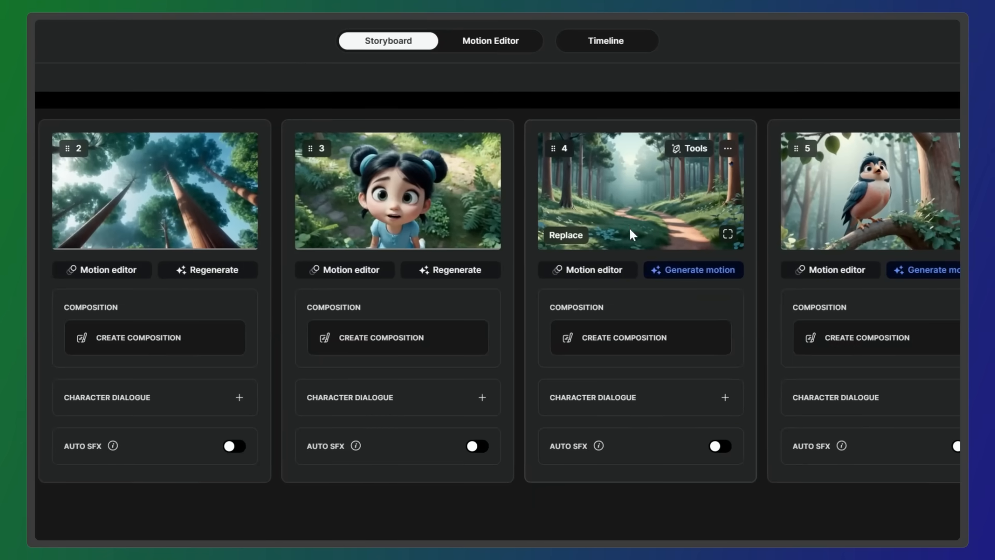
click(693, 270)
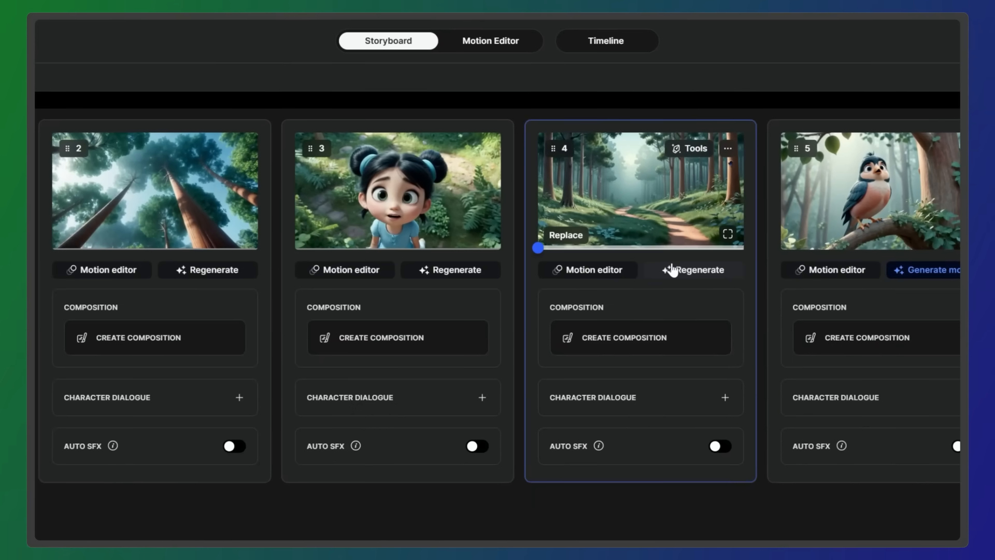
mouse_move(671, 251)
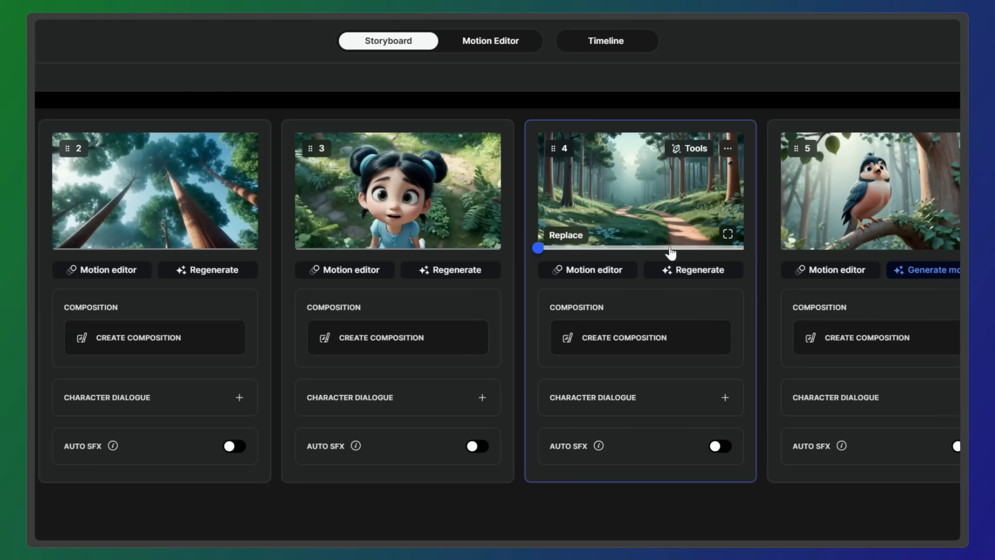
click(606, 41)
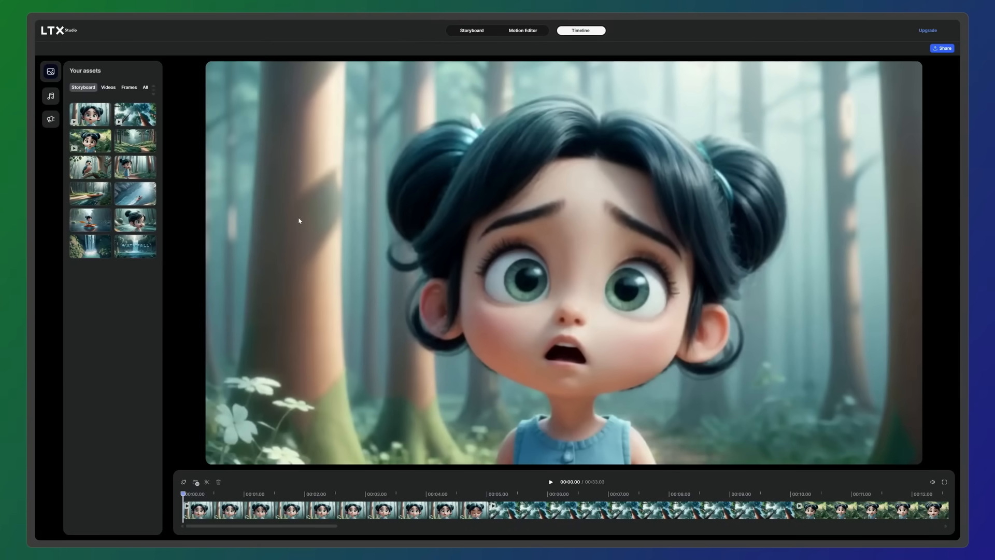
mouse_move(121, 68)
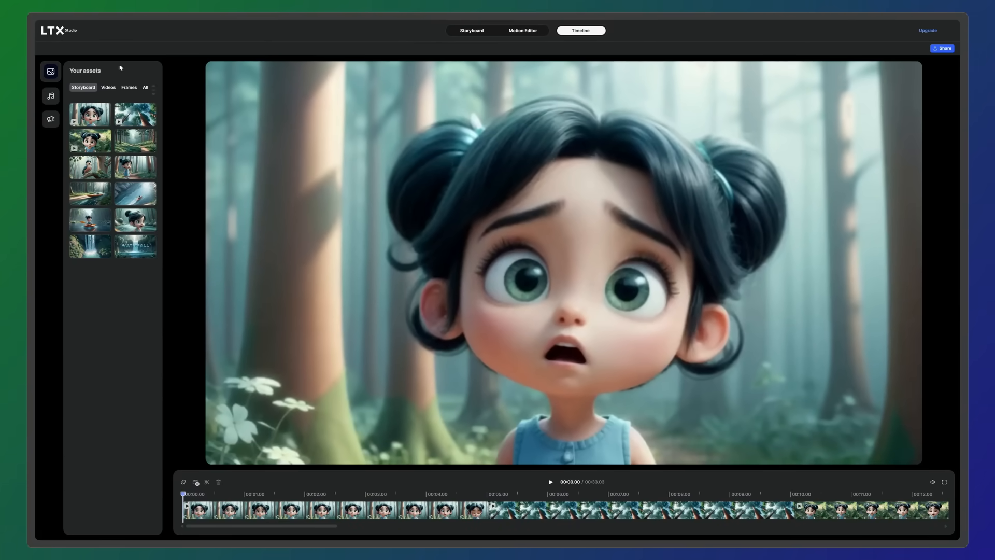
mouse_move(74, 76)
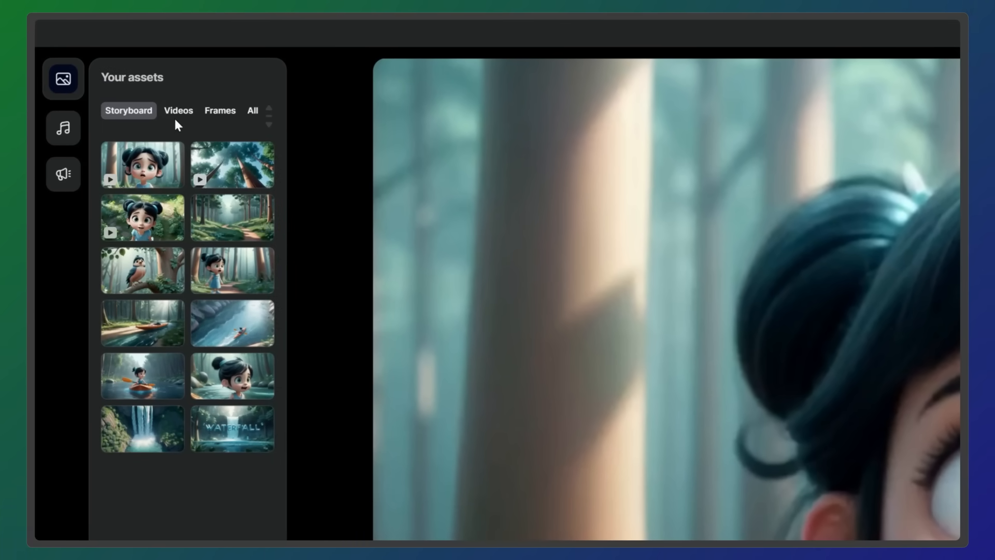
- Filter Your assets to Videos, then to Frames only
click(220, 110)
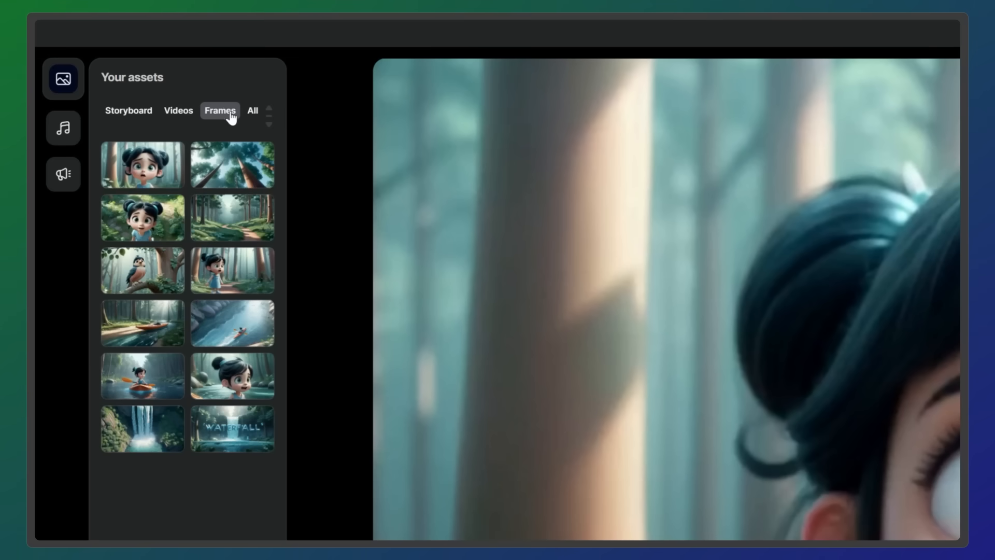
click(252, 111)
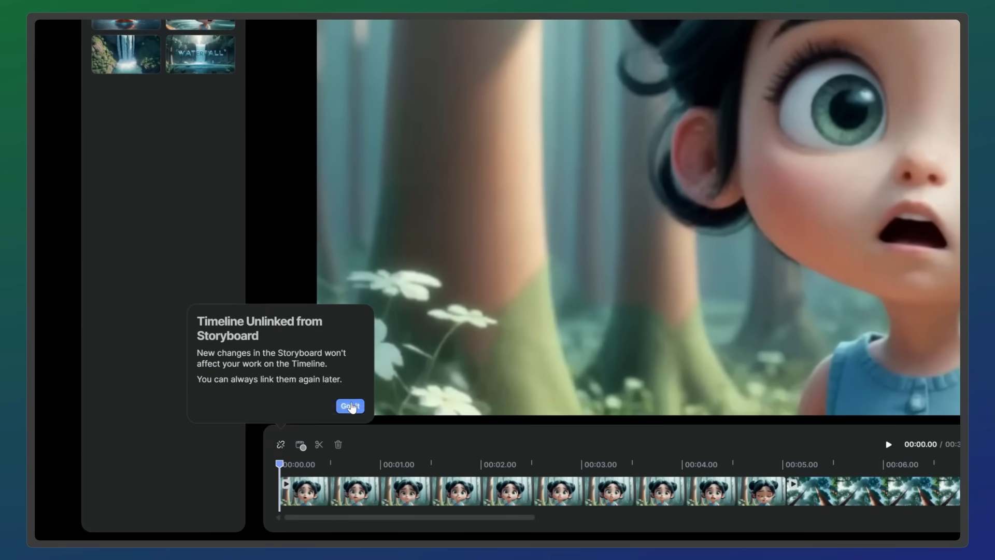
- Dismiss the Timeline Unlinked from Storyboard notice with Got it and switch views
click(349, 406)
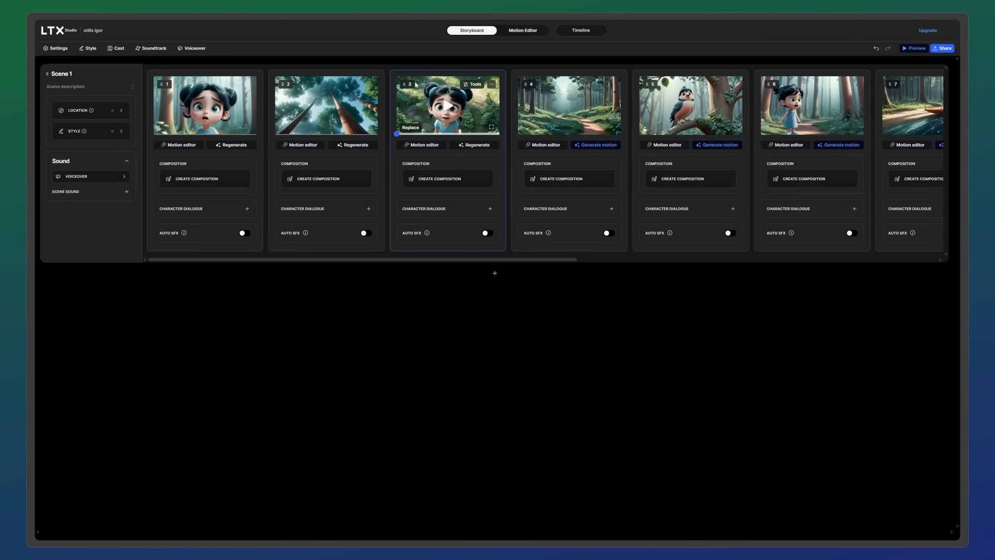
click(581, 30)
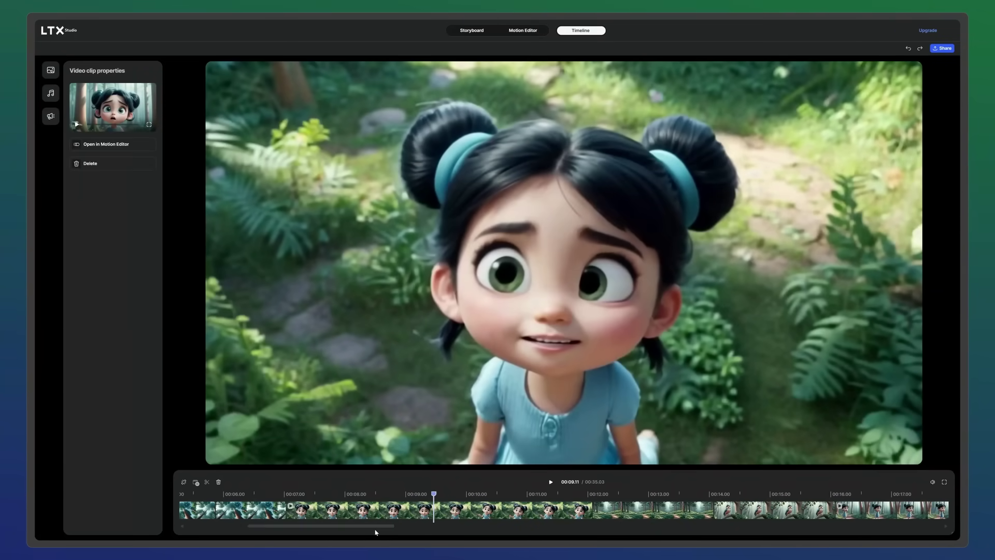
- Select the girl-on-the-path clip and open it in the Motion Editor
click(408, 511)
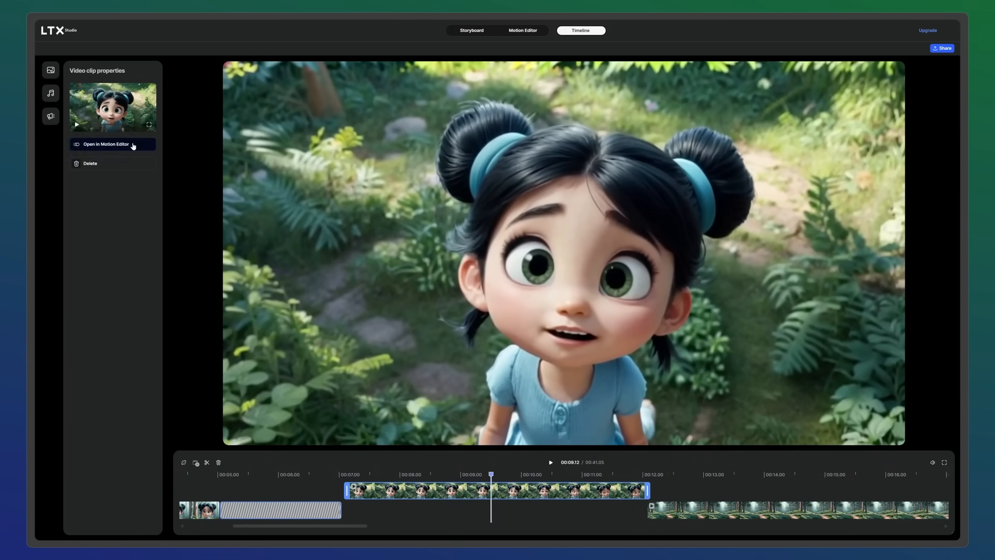
click(113, 144)
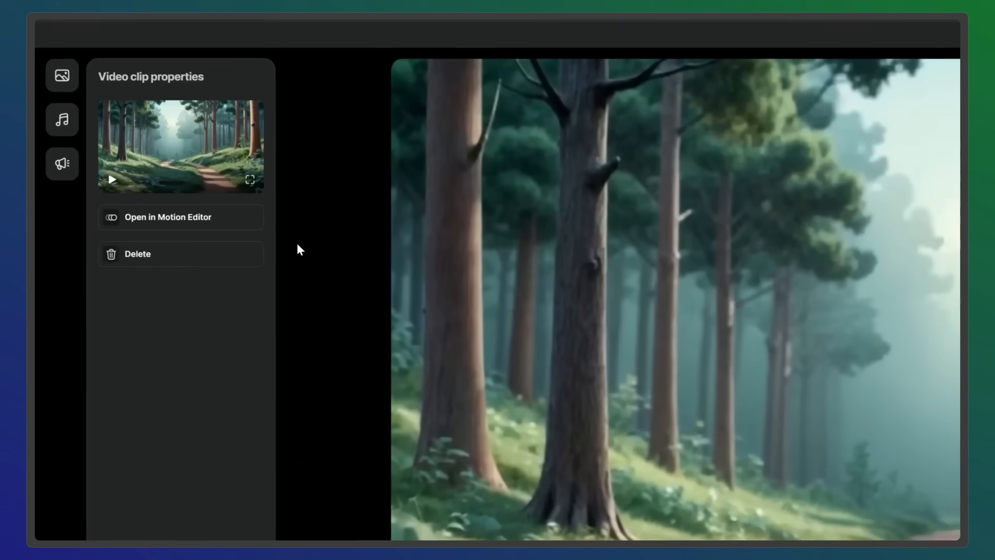
- Search the music library for 'forest background' to add a soundtrack
click(62, 120)
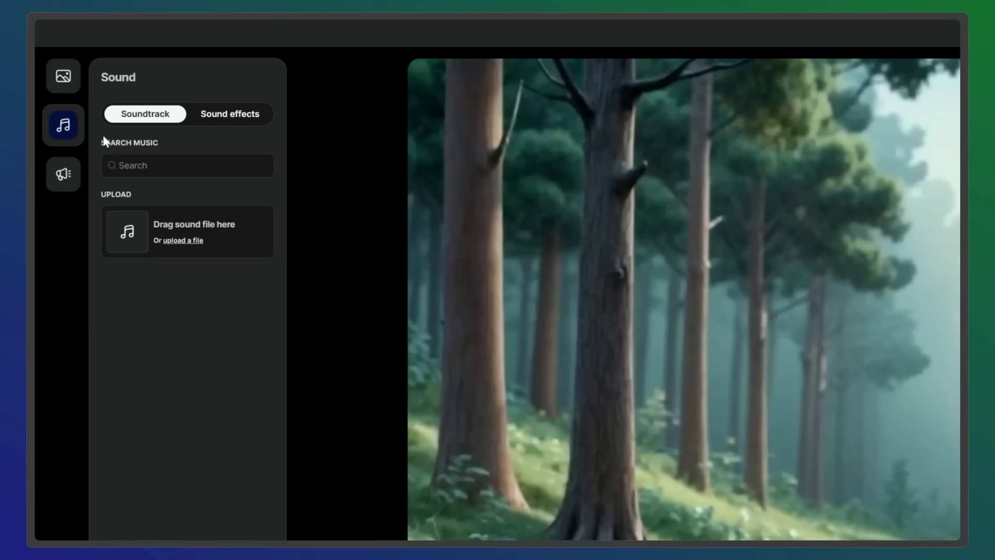
text(f)
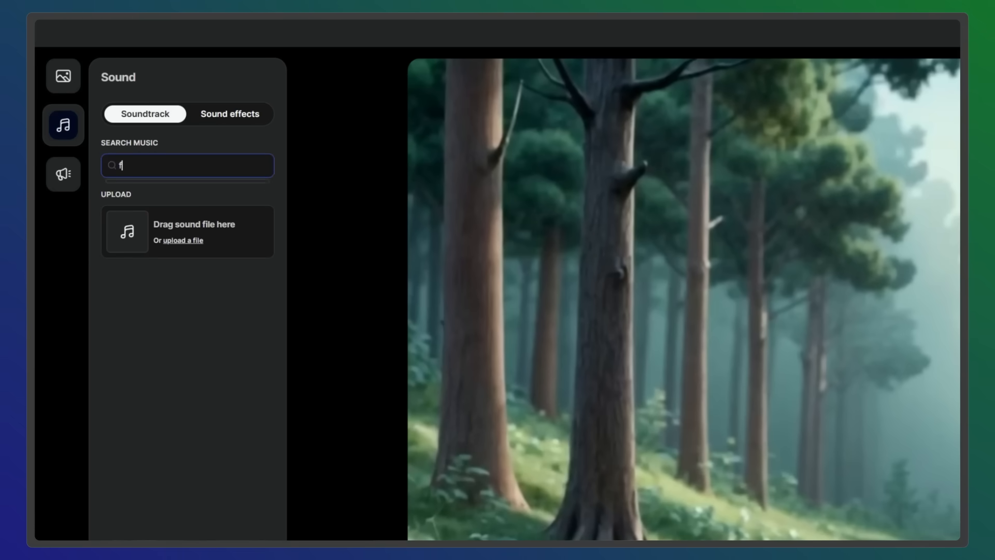
text(orest backgr)
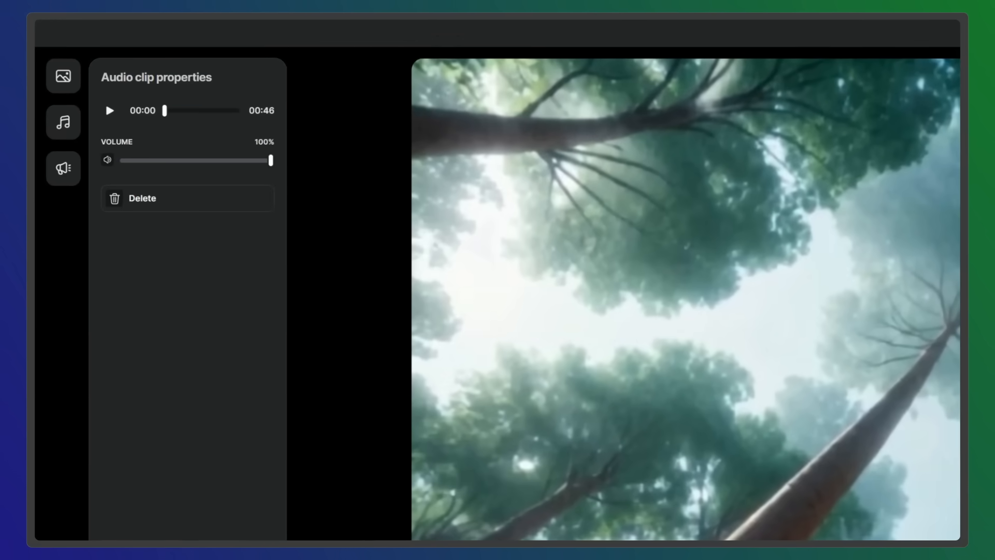
- Insert a voiceover reading 'in a land where time and magic still roam'
click(63, 168)
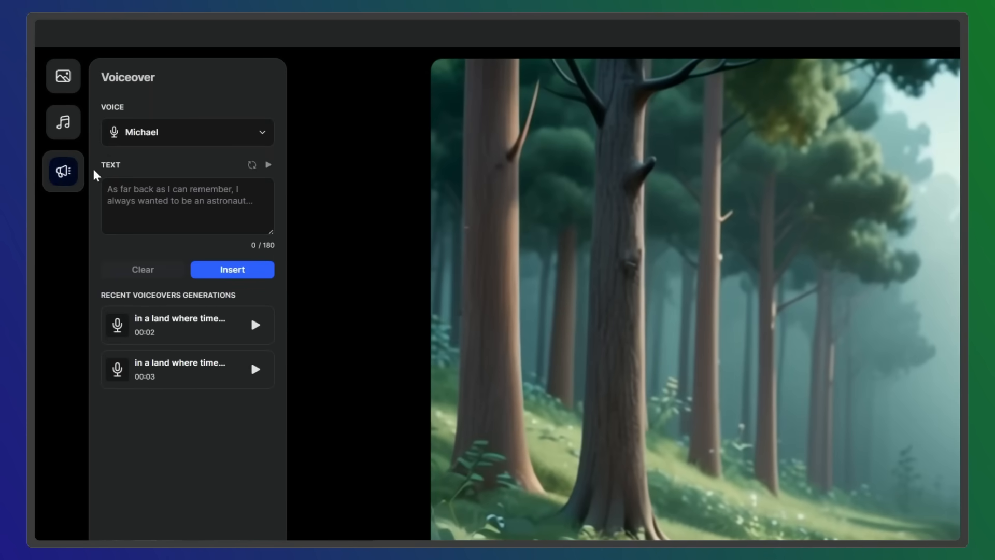
text(in a land where time and magic still roam)
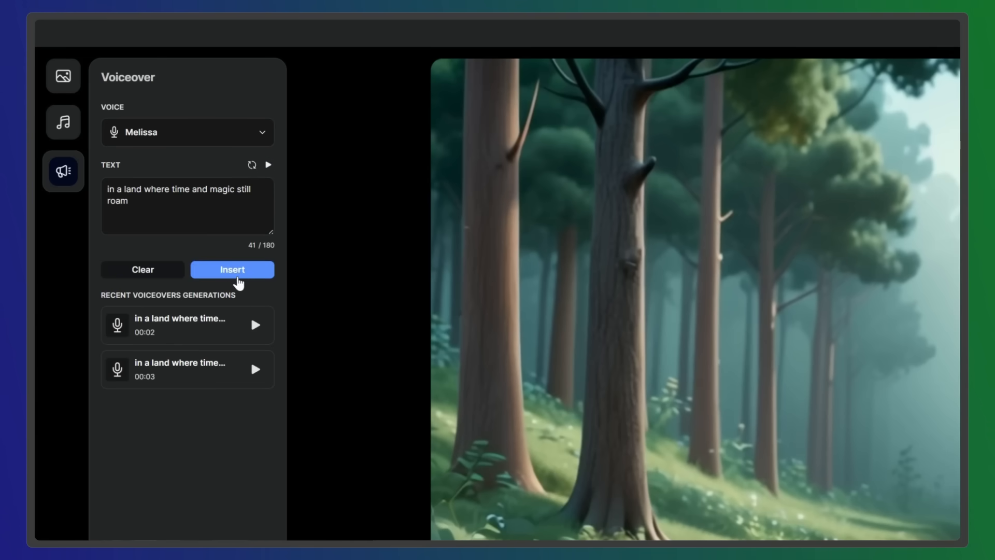
click(232, 270)
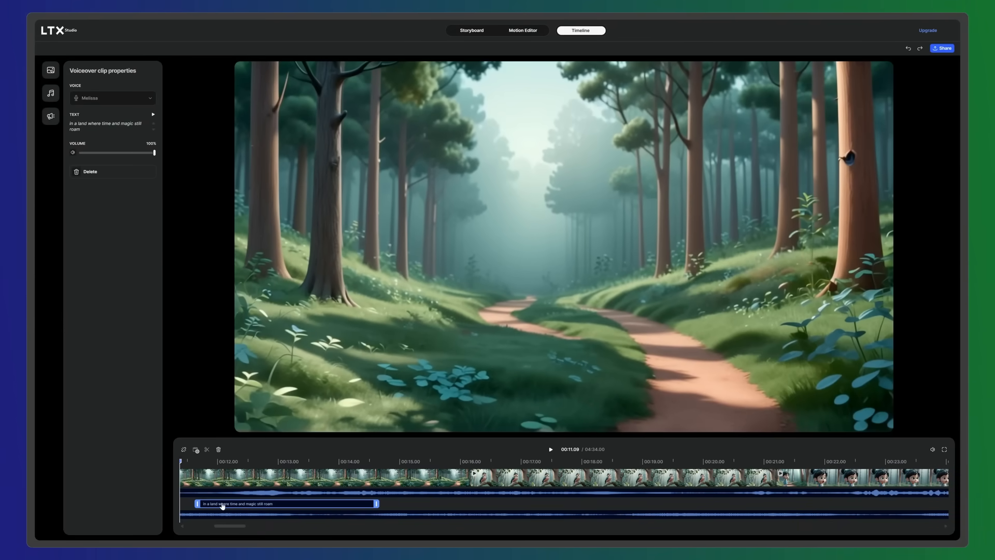
mouse_move(229, 262)
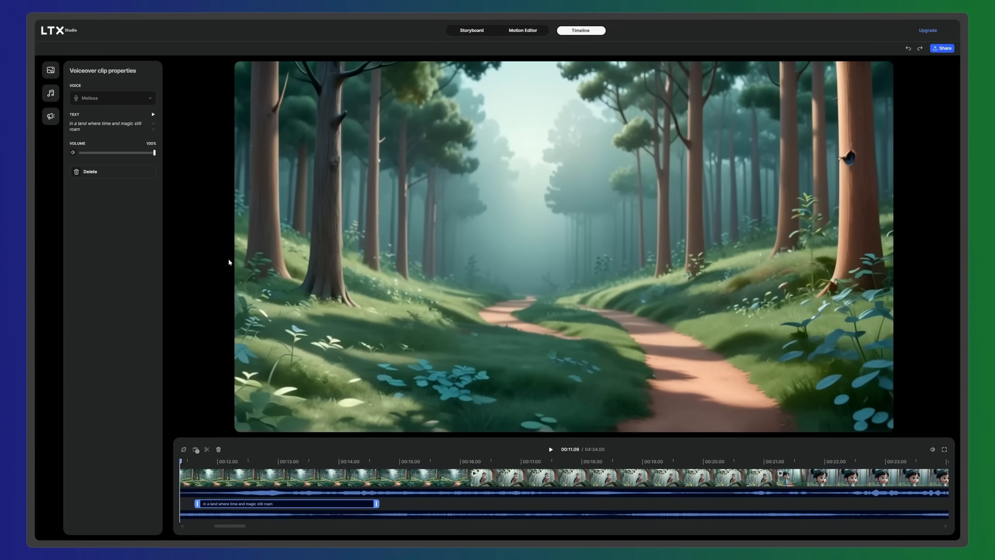
- Browse the Sound effects tab, then play the shocked-girl shot preview
click(51, 115)
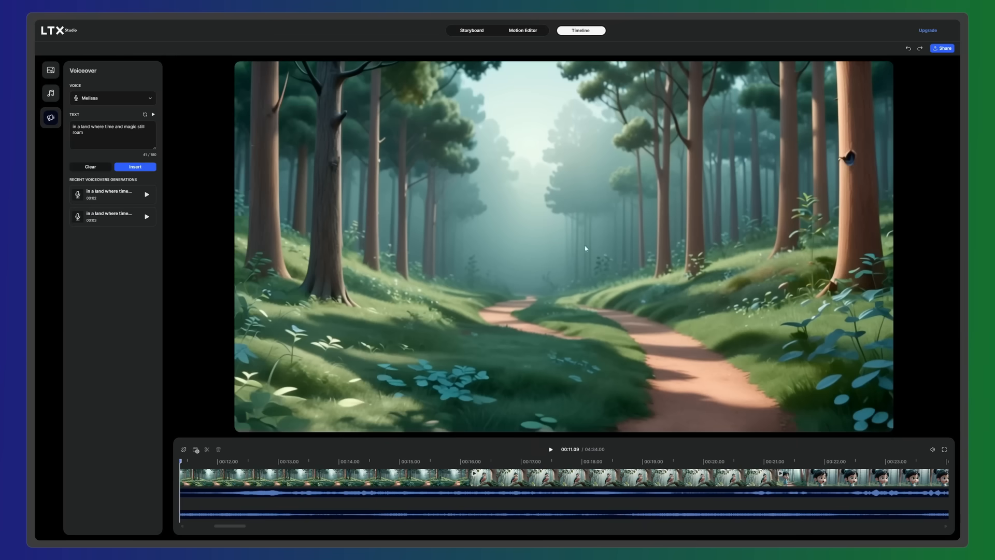
mouse_move(914, 57)
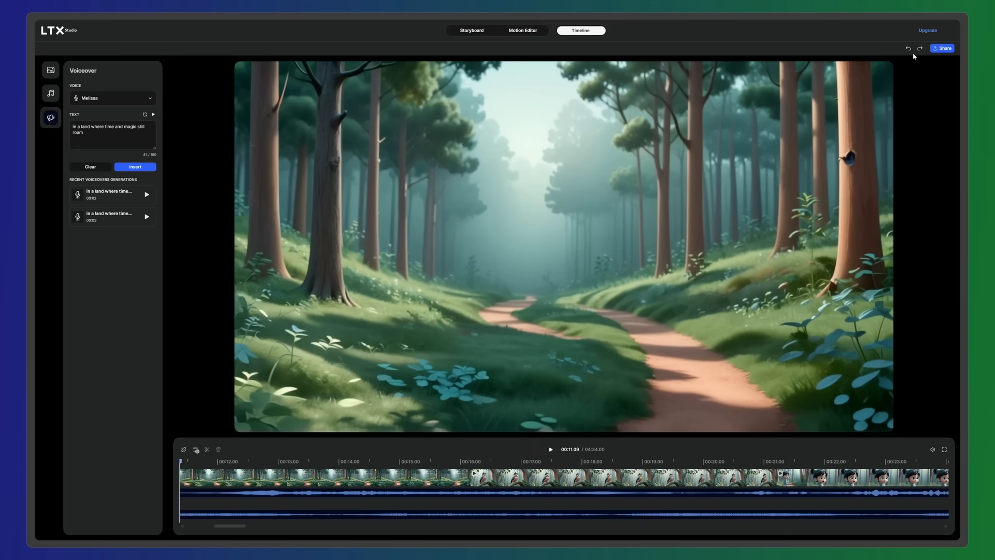
click(50, 93)
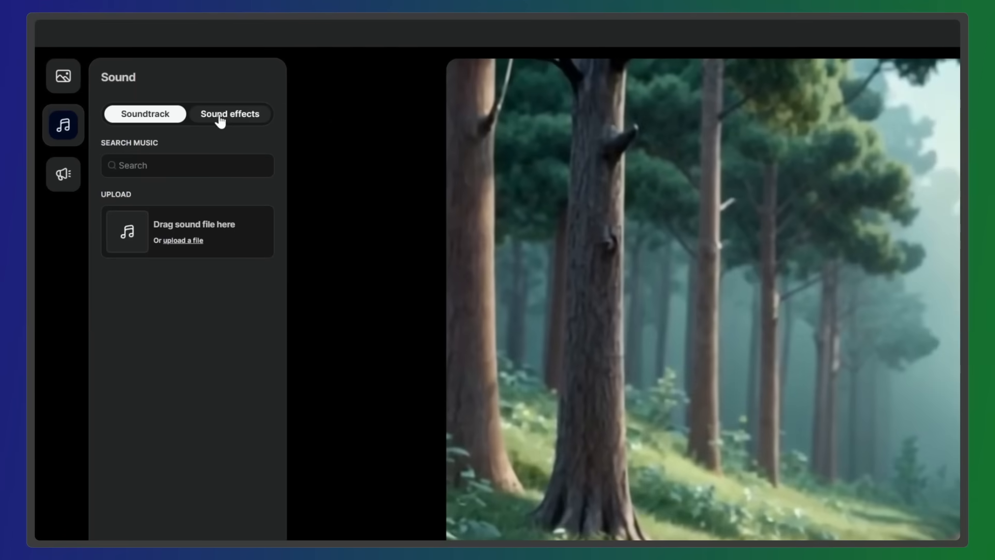
click(229, 114)
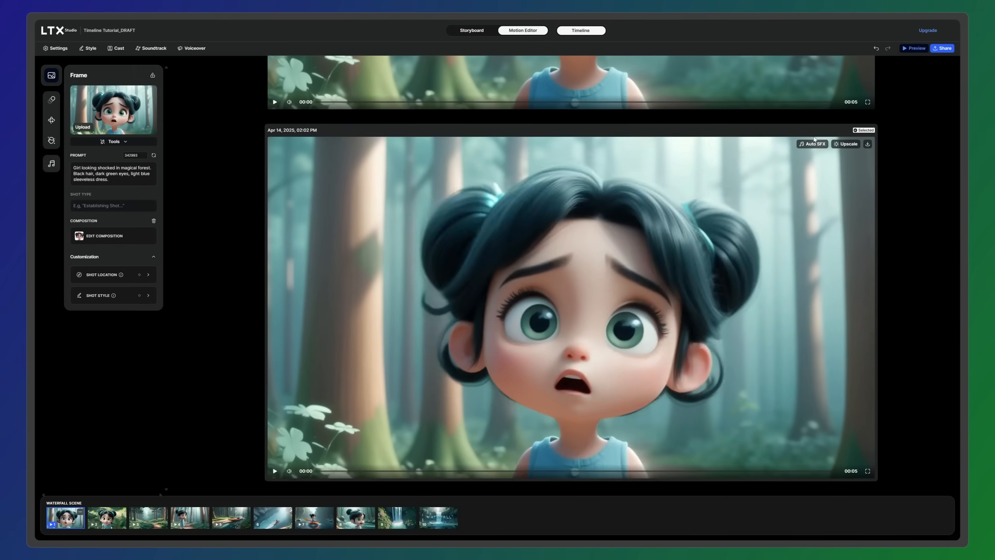
click(274, 471)
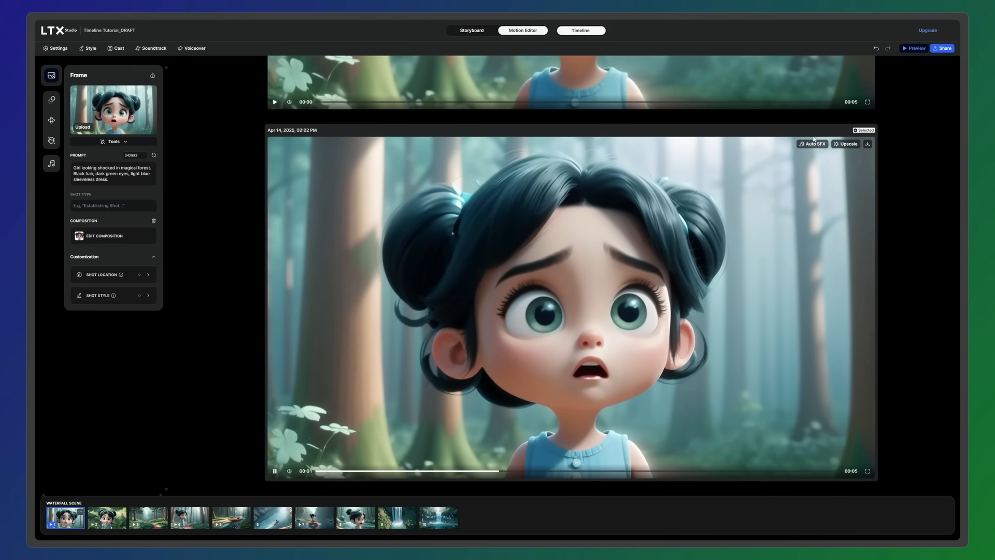
click(580, 30)
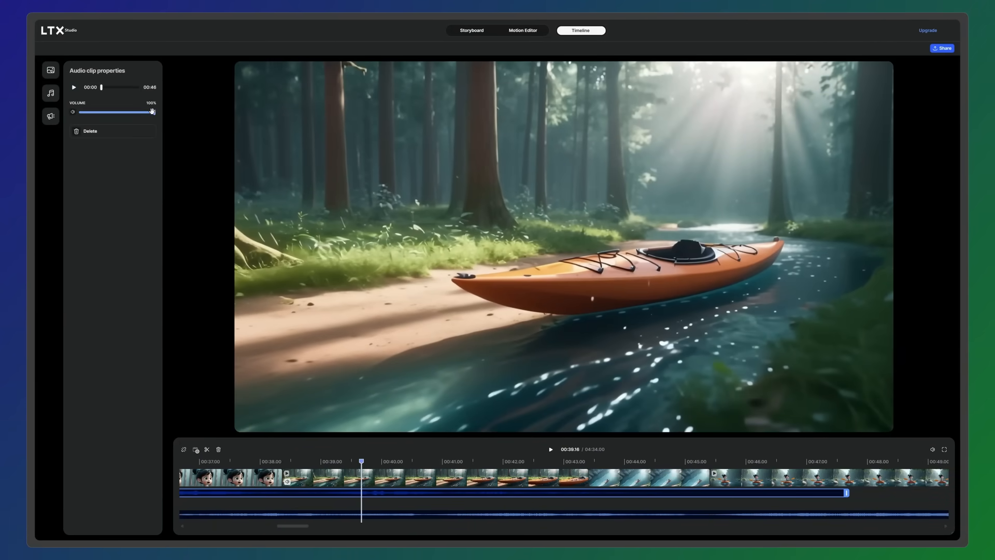
- Lower the music clip volume to 16% and select the kayak clip
drag(153, 112, 91, 112)
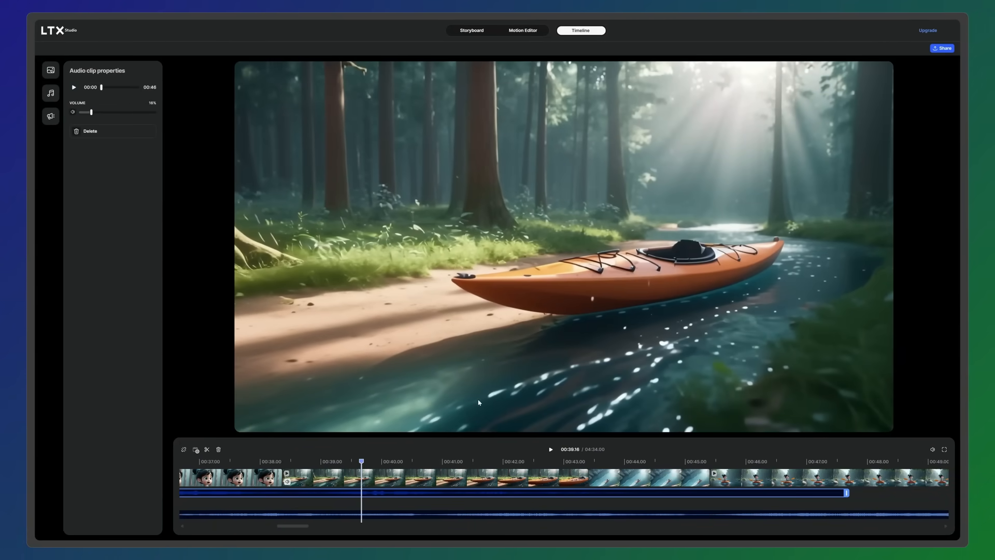
click(550, 449)
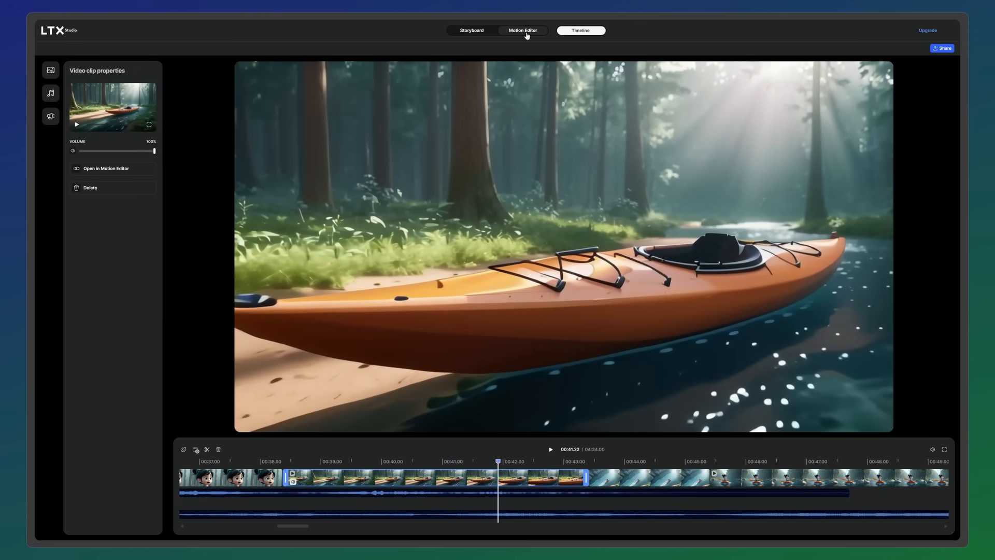
- Open the kayak shot's Frame animation settings in the Motion Editor
click(113, 168)
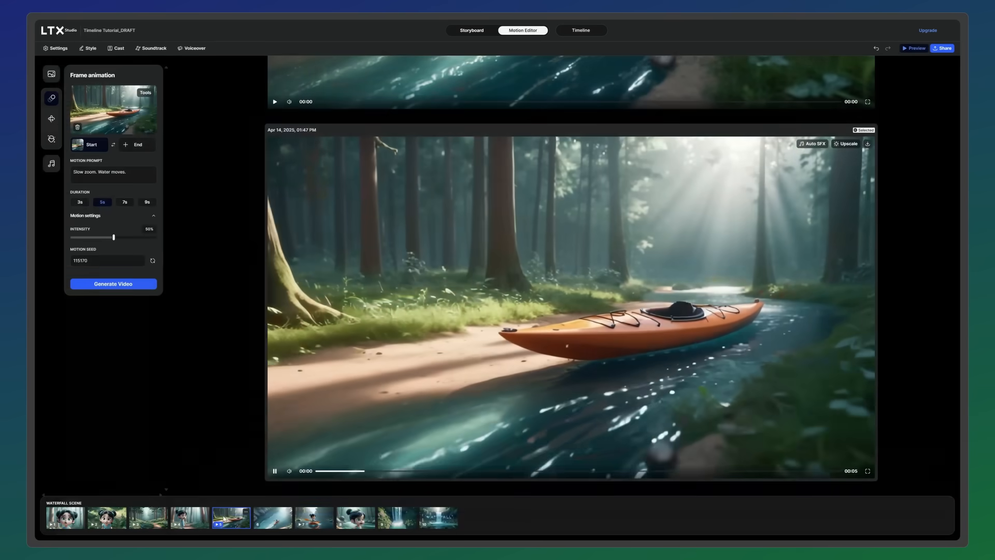
click(113, 284)
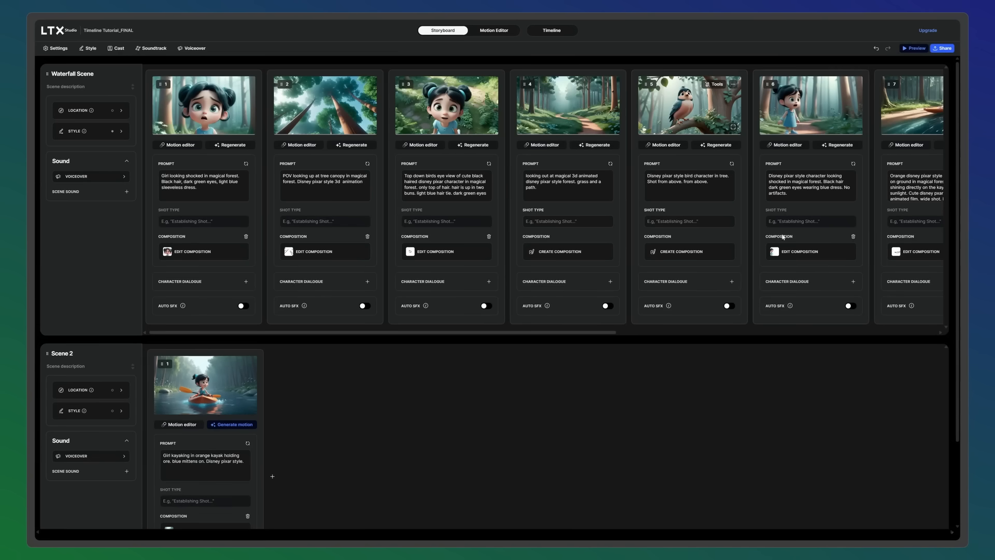
- Open the Share menu and go to the project's sharing settings
click(945, 47)
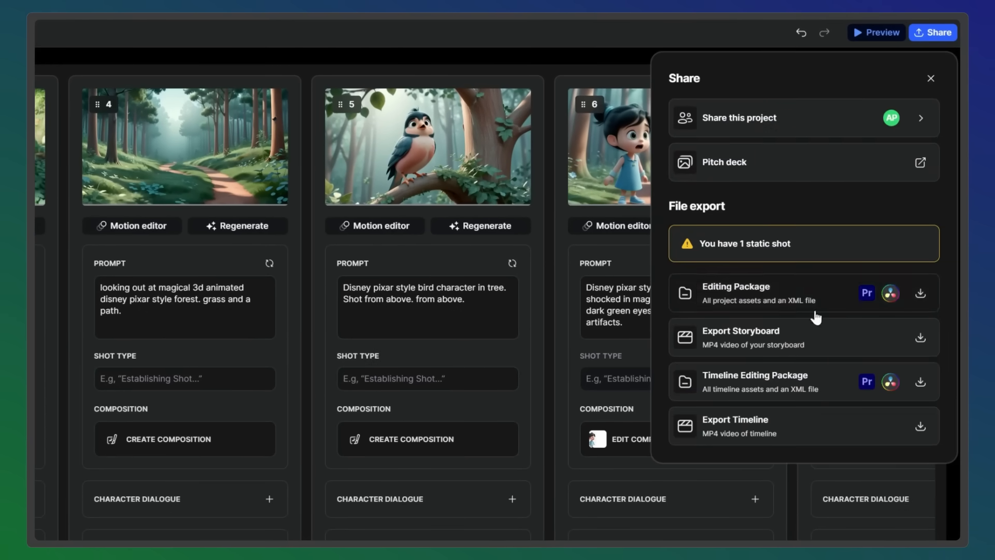
mouse_move(750, 349)
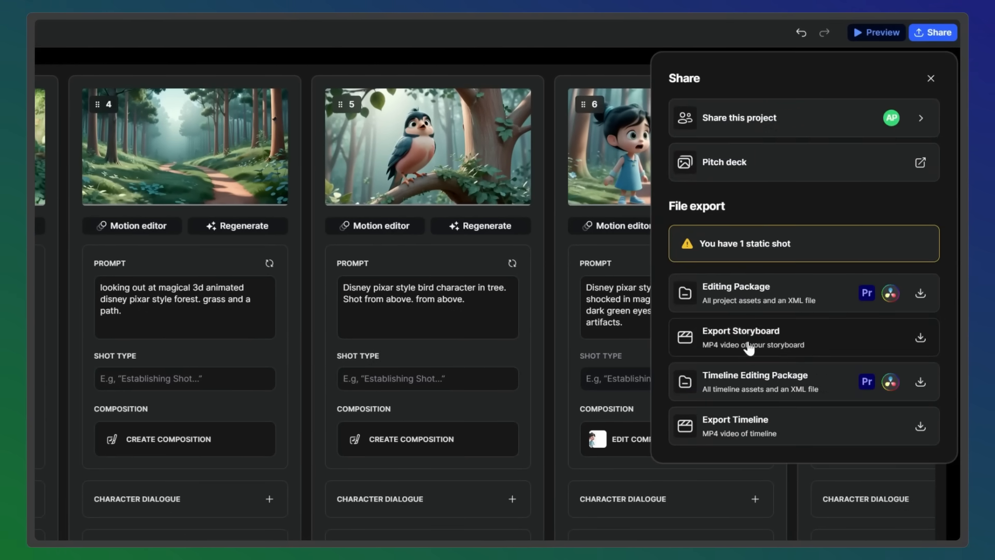
mouse_move(717, 365)
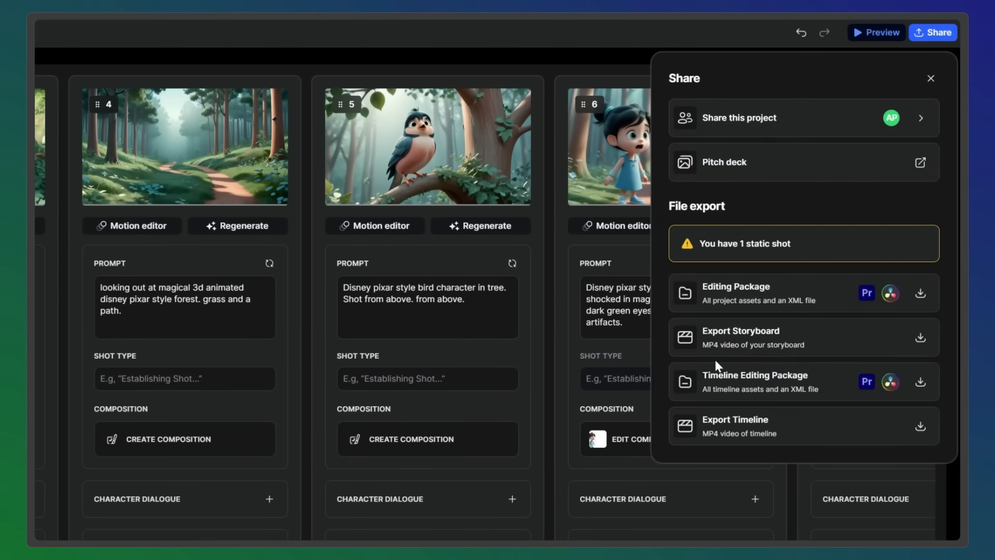
mouse_move(693, 293)
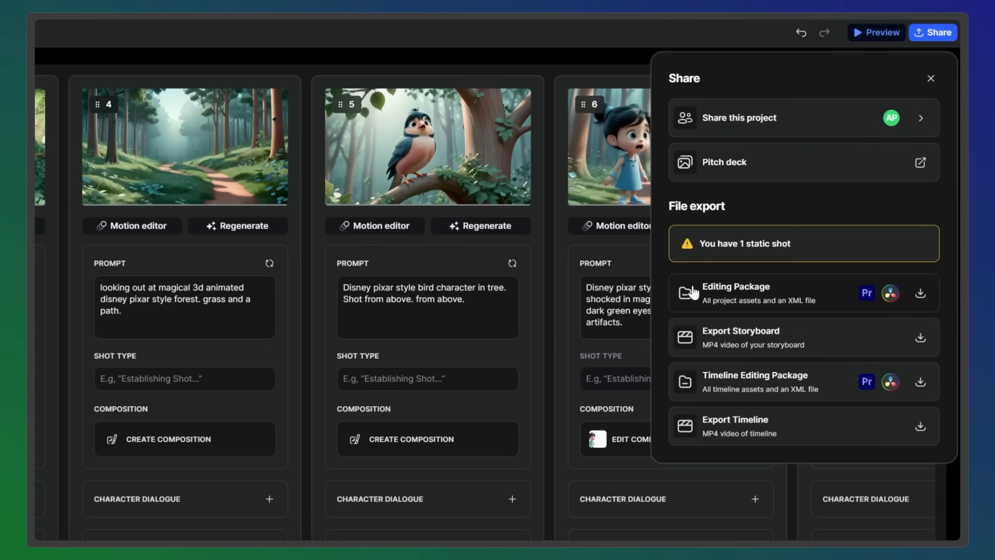
mouse_move(709, 290)
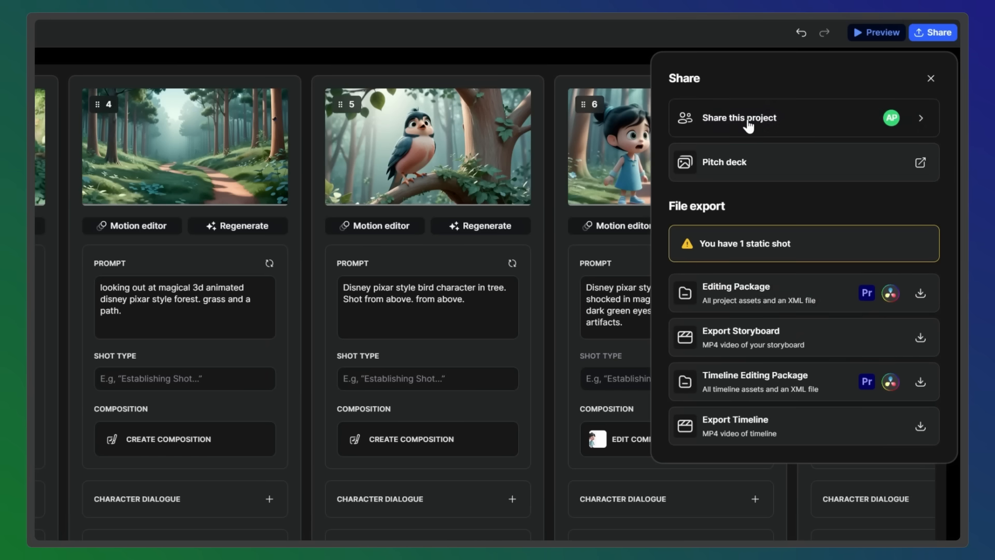
click(739, 118)
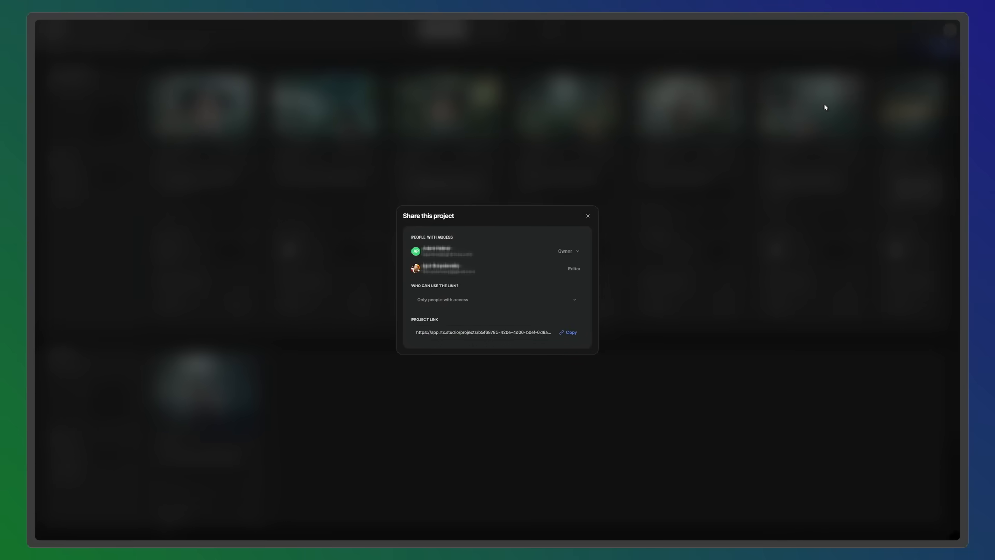
- Return to the timeline and play back the finished girl-and-forest edit
click(588, 215)
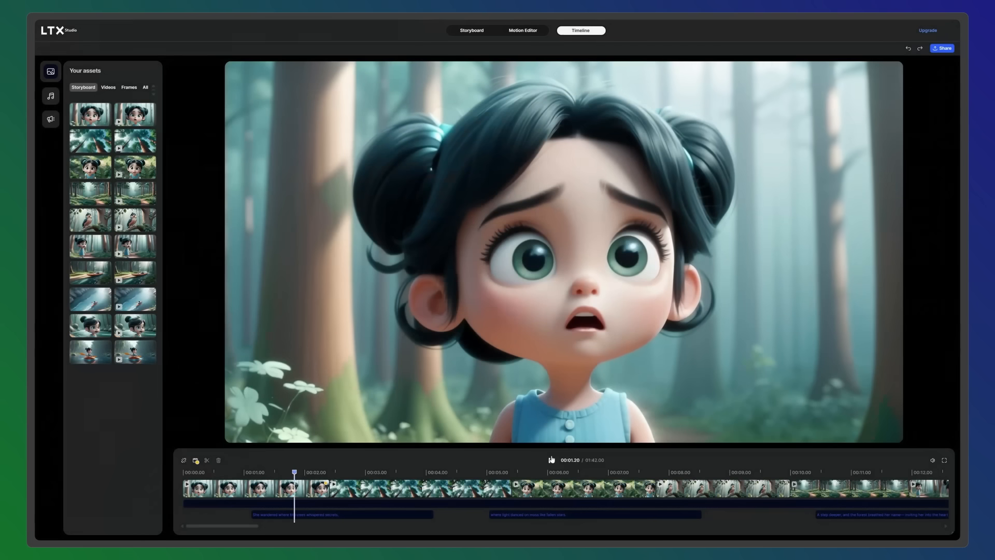
click(414, 483)
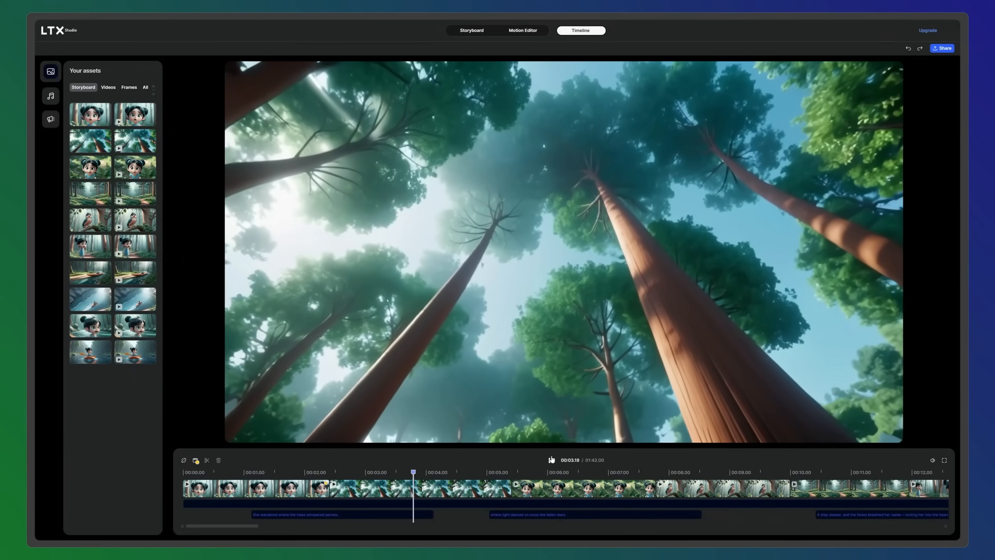
click(536, 486)
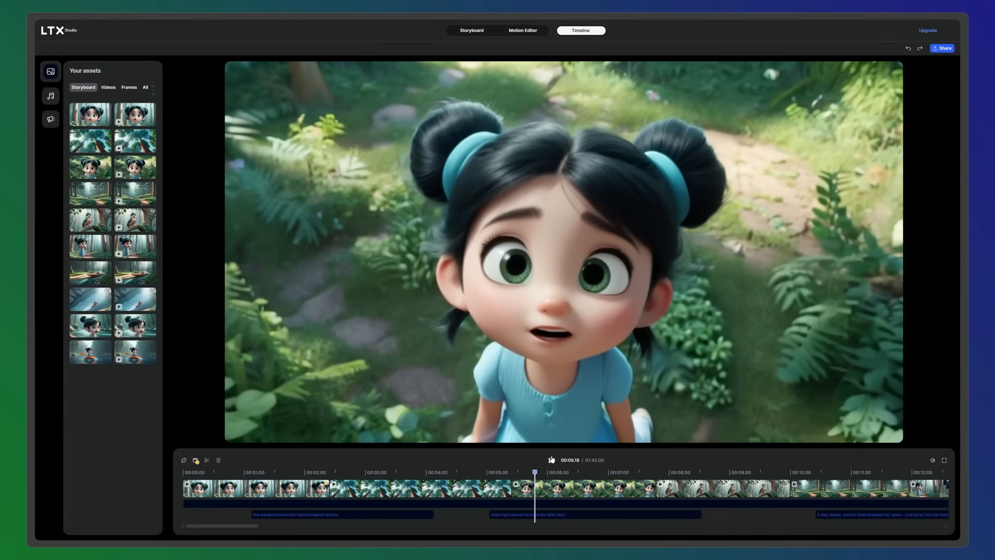